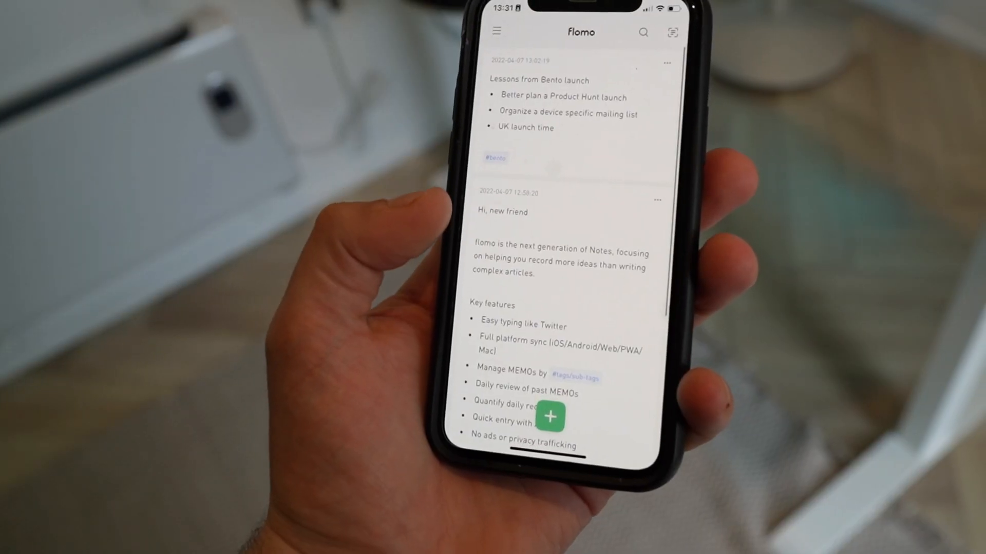
Dismiss the side menu and bring up an empty memo composer from the green + button
{"action": "left_click", "coordinate": [496, 32]}
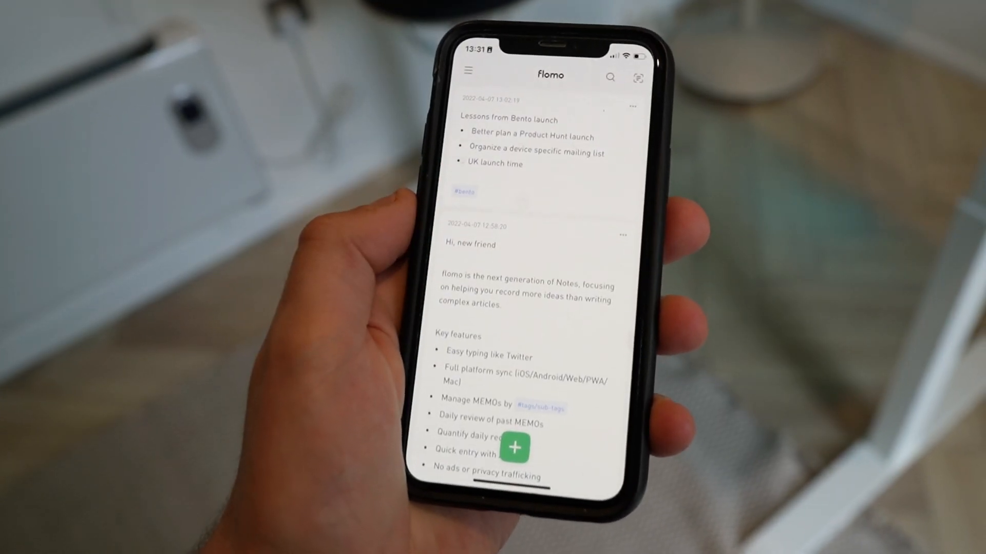
{"action": "left_click", "coordinate": [515, 447]}
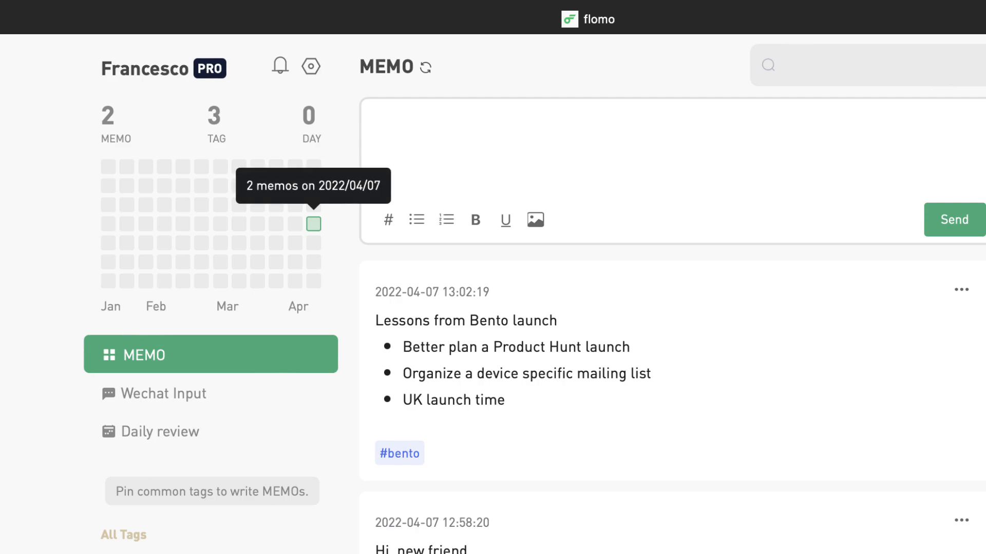
{"action": "left_click", "coordinate": [165, 394]}
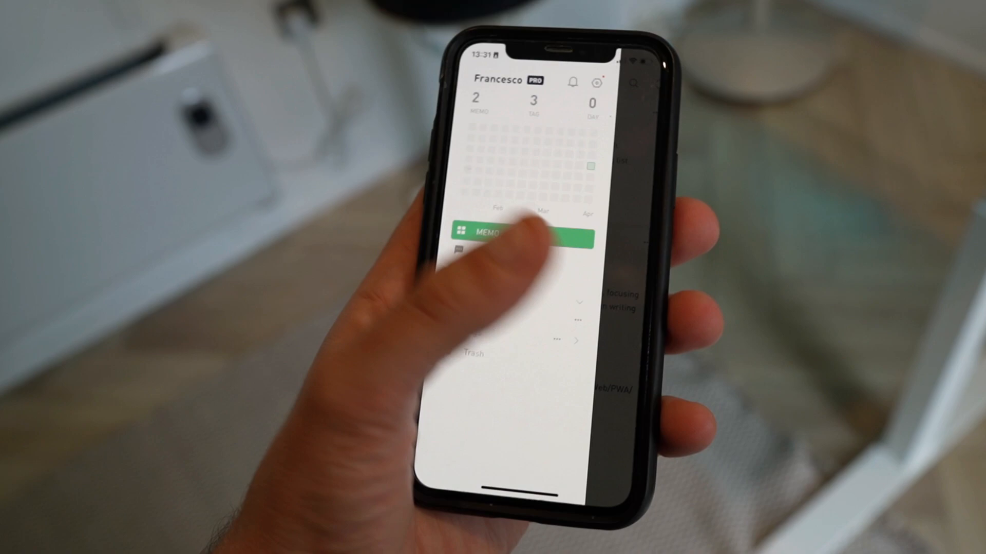
{"action": "left_click", "coordinate": [489, 232]}
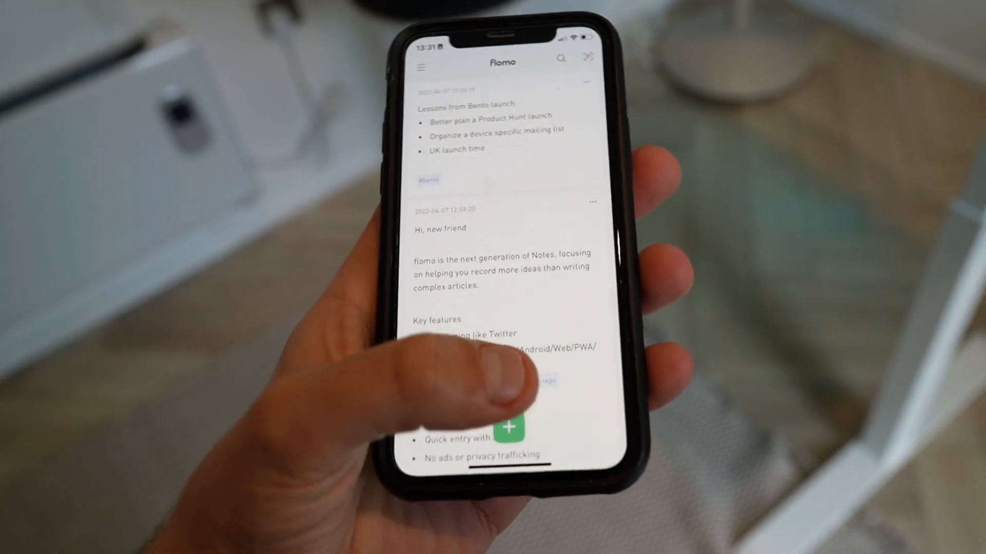
{"action": "left_click", "coordinate": [503, 429]}
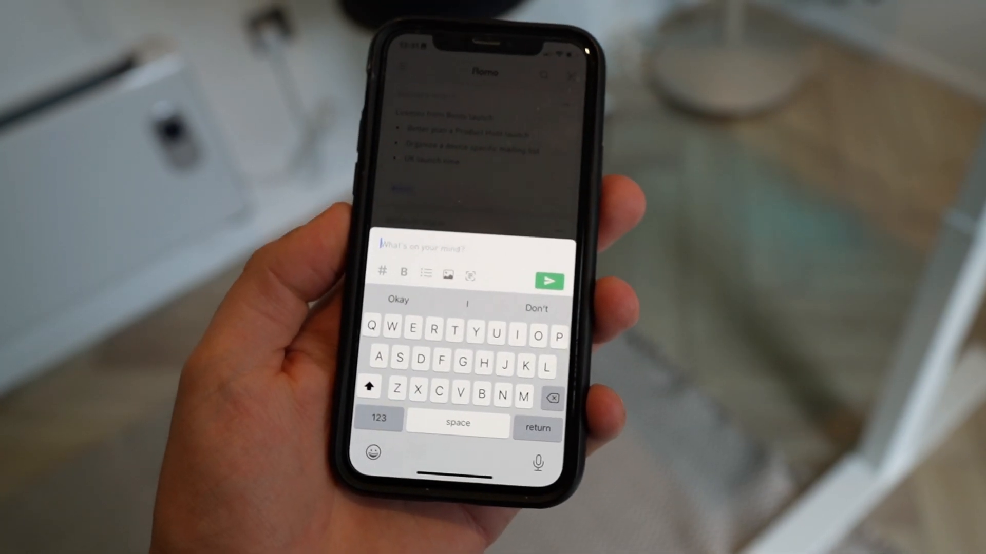